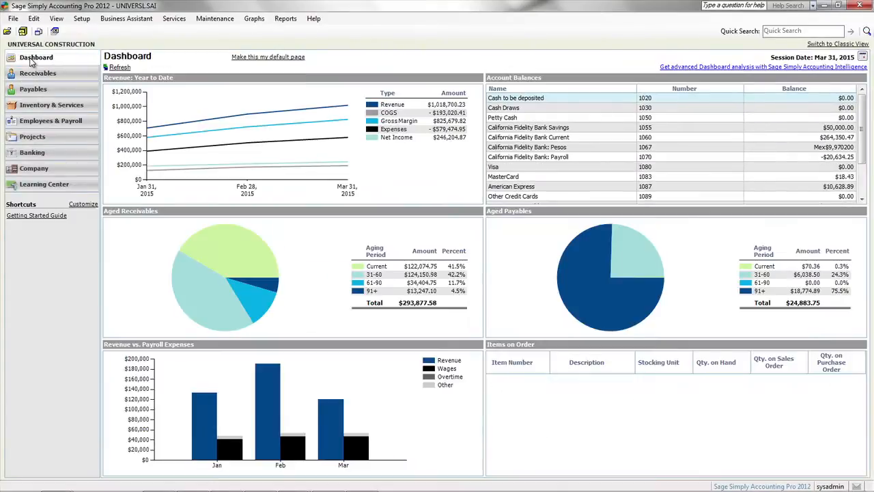
- Visit the Receivables, Payables, Inventory & Services and Employees & Payroll module pages in turn
{"action": "left_click", "coordinate": [39, 74]}
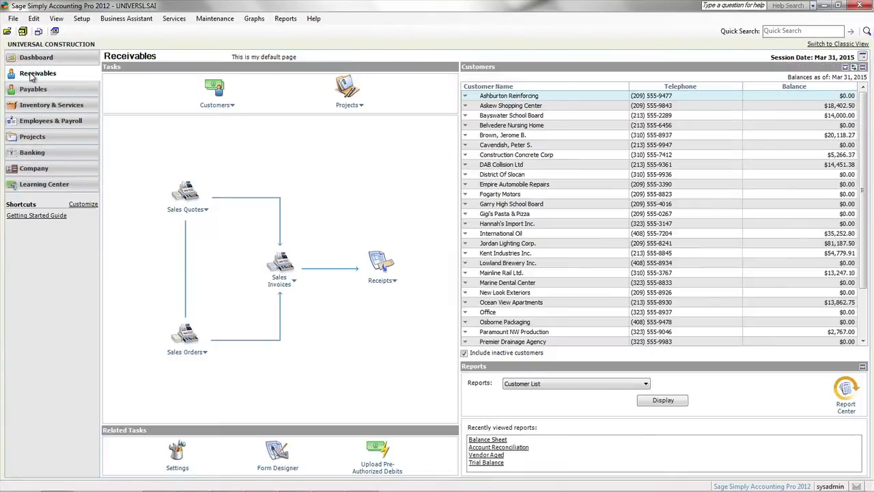
{"action": "left_click", "coordinate": [33, 89]}
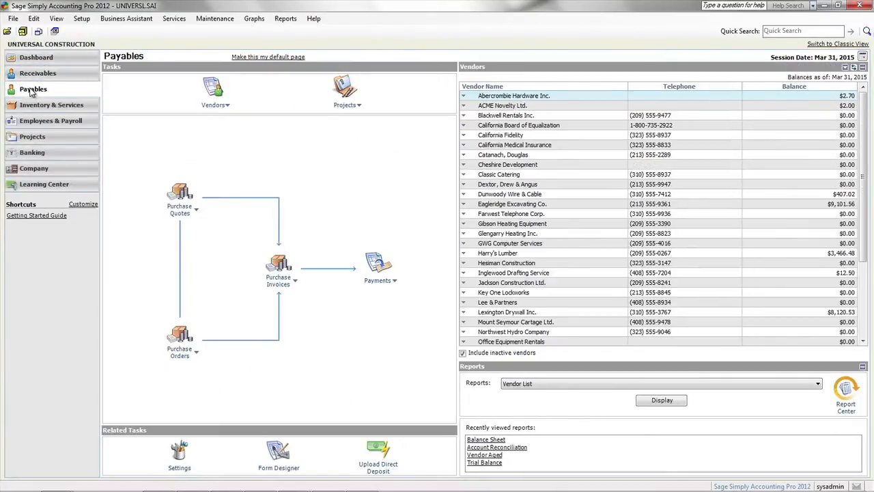
{"action": "left_click", "coordinate": [52, 104]}
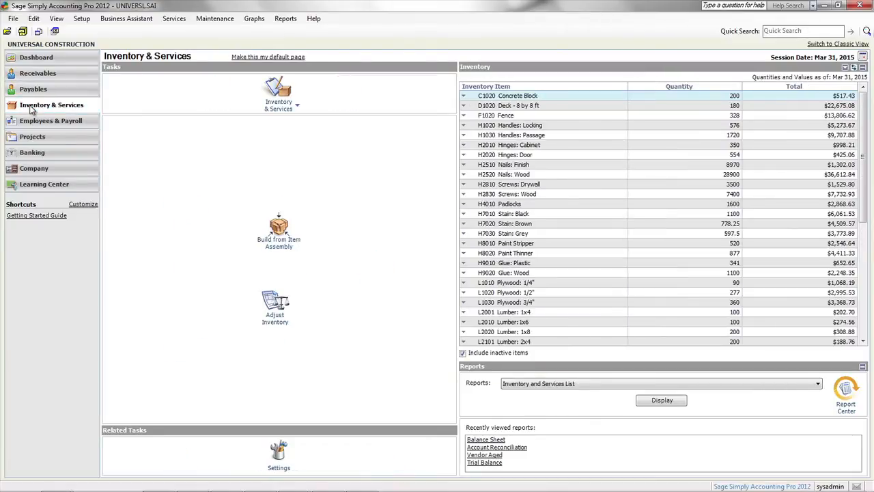
{"action": "left_click", "coordinate": [50, 120]}
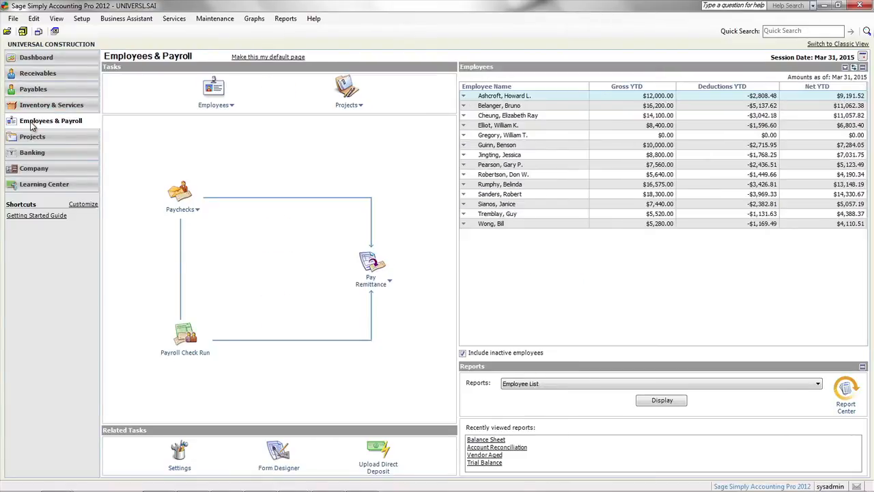
{"action": "left_click", "coordinate": [33, 136]}
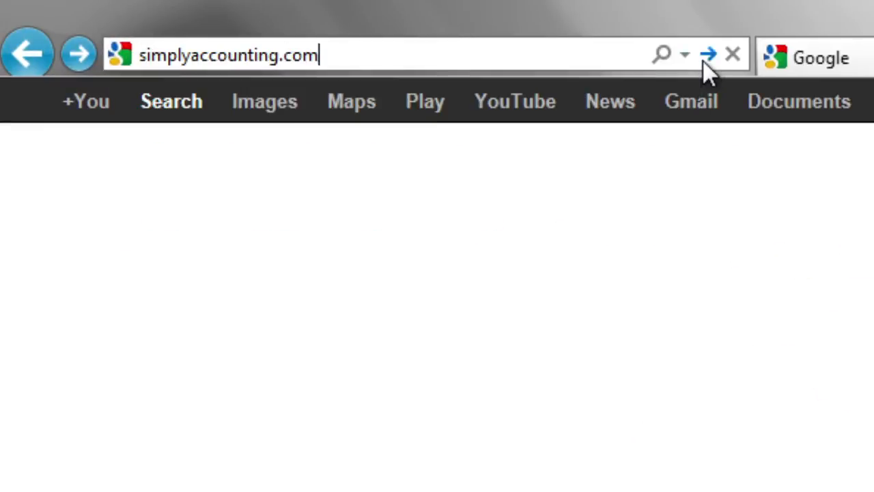
{"action": "left_click", "coordinate": [707, 55]}
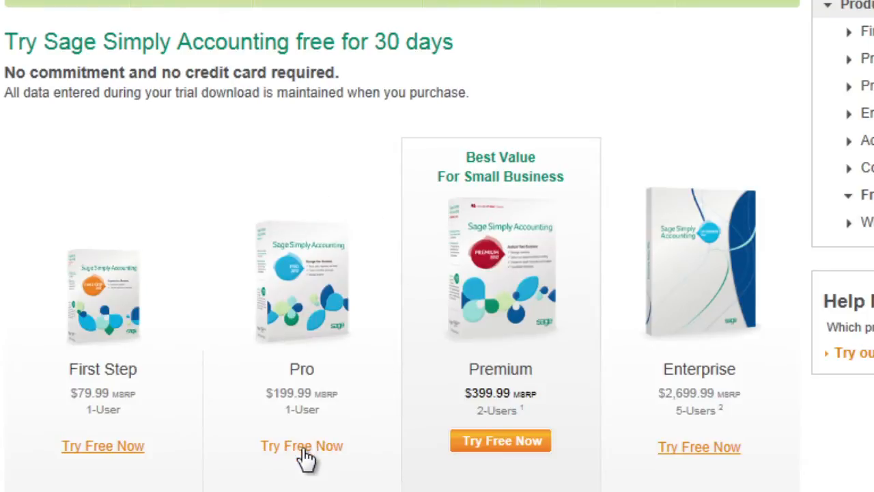
{"action": "left_click", "coordinate": [300, 445]}
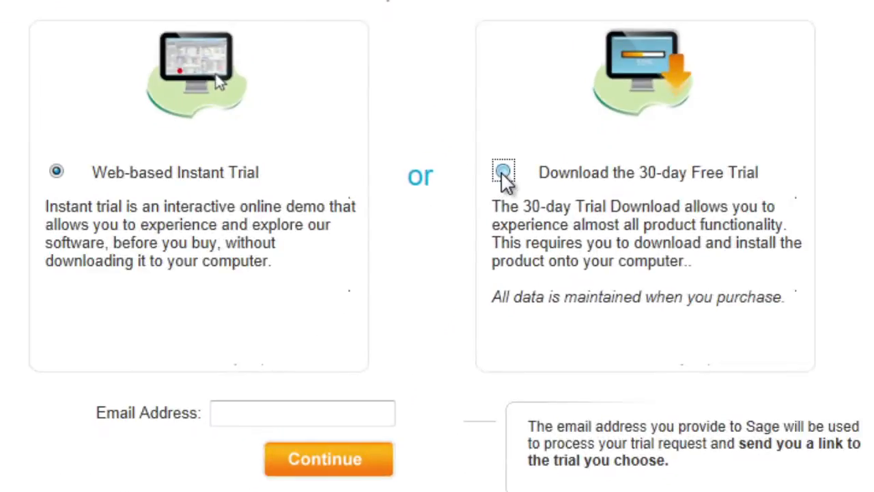
{"action": "type", "text": "user@host.com"}
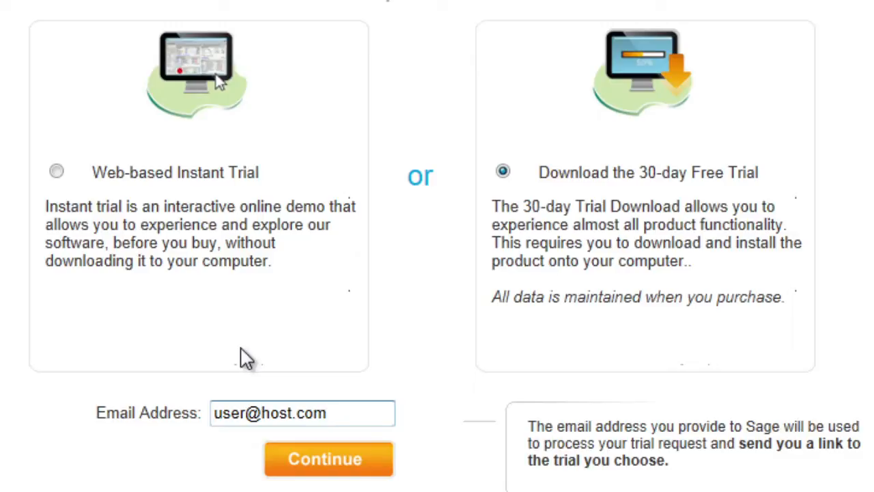
- Fill in the trial form with company, British Columbia province and phone 555-555-, then submit it
{"action": "left_click", "coordinate": [328, 459]}
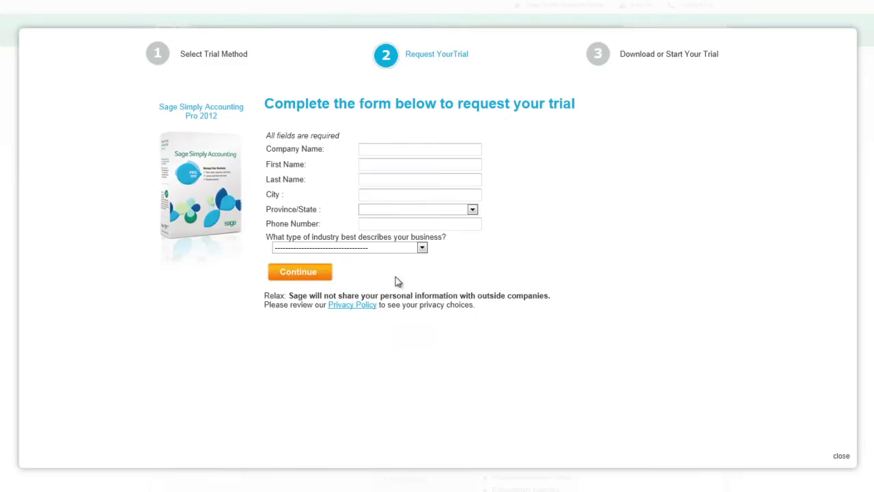
{"action": "type", "text": "Company"}
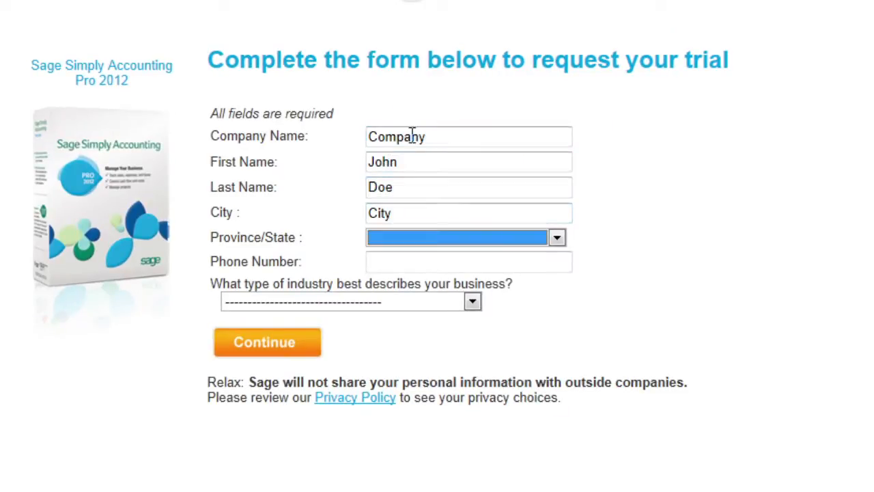
{"action": "left_click", "coordinate": [467, 238]}
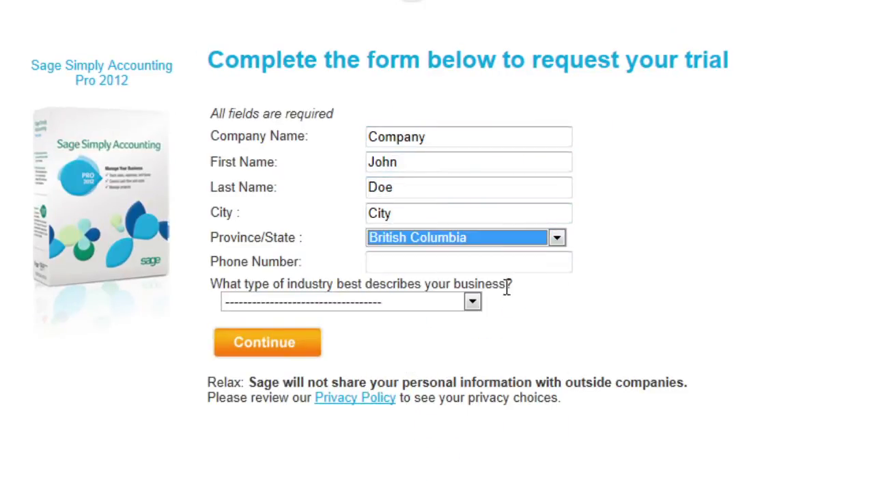
{"action": "type", "text": "555-555-5555"}
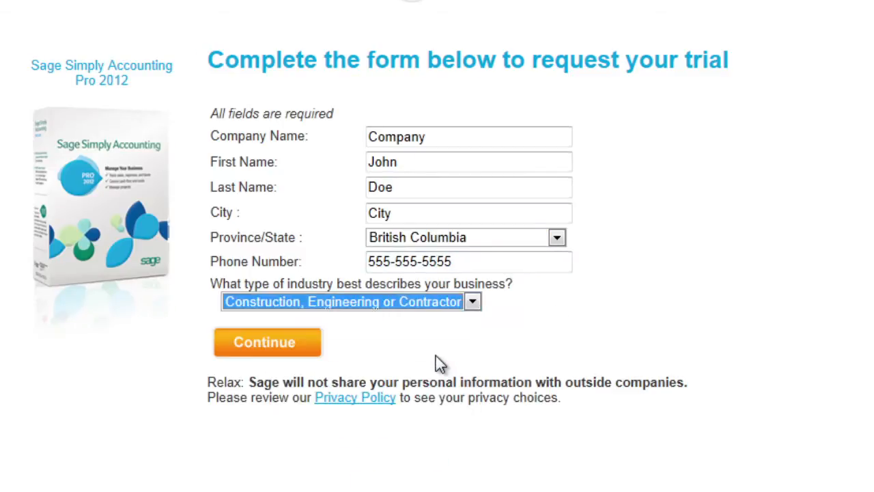
{"action": "mouse_move", "coordinate": [711, 396]}
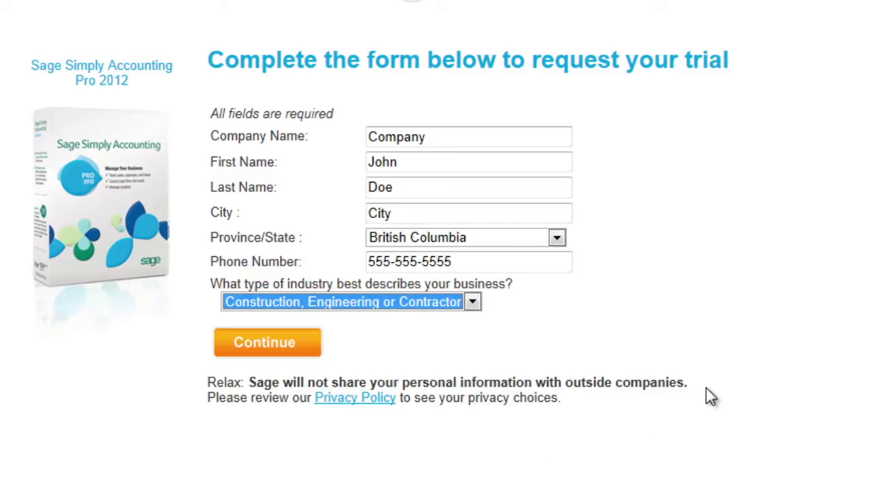
{"action": "mouse_move", "coordinate": [273, 352]}
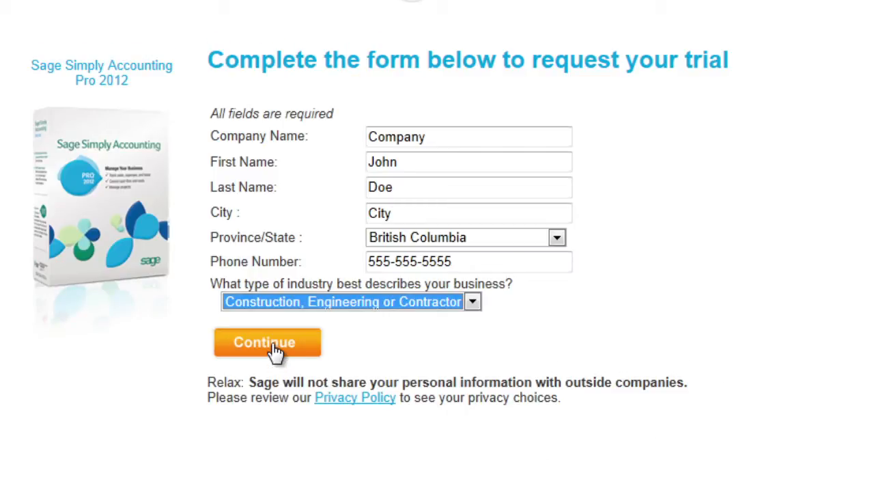
{"action": "left_click", "coordinate": [268, 342]}
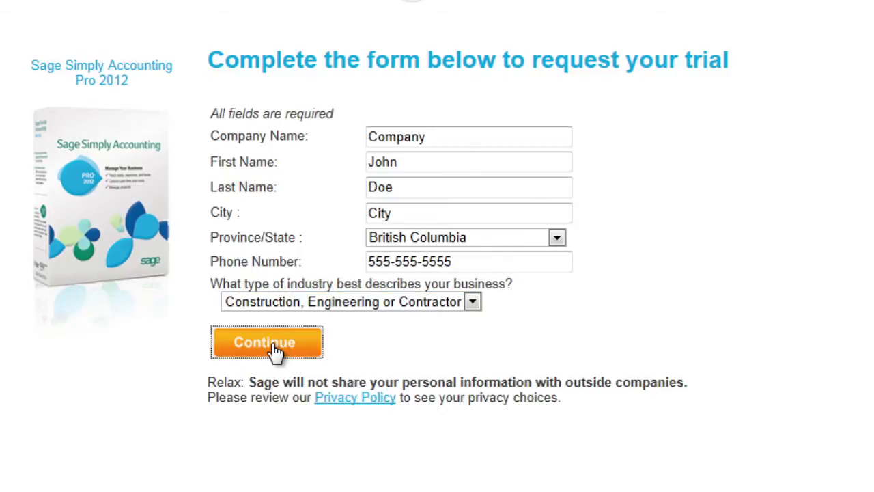
{"action": "left_click", "coordinate": [266, 342]}
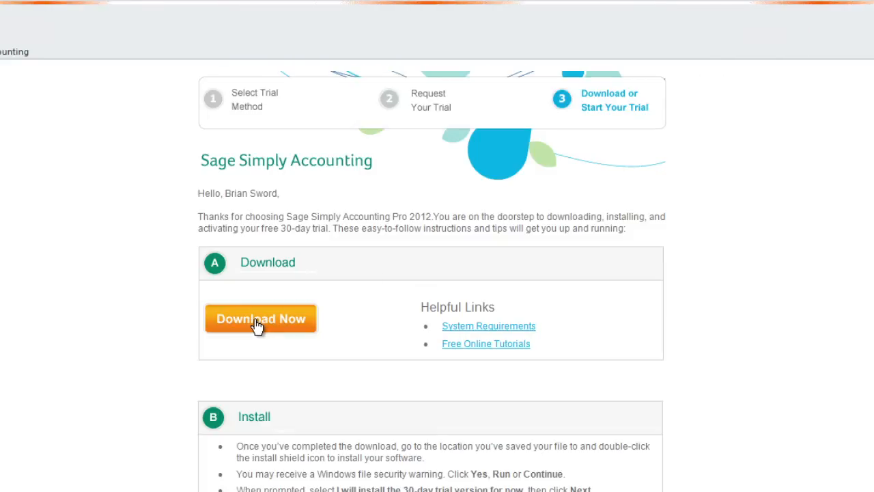
- Download the Pro 2012 trial installer with the Desktop as its destination
{"action": "left_click", "coordinate": [259, 318]}
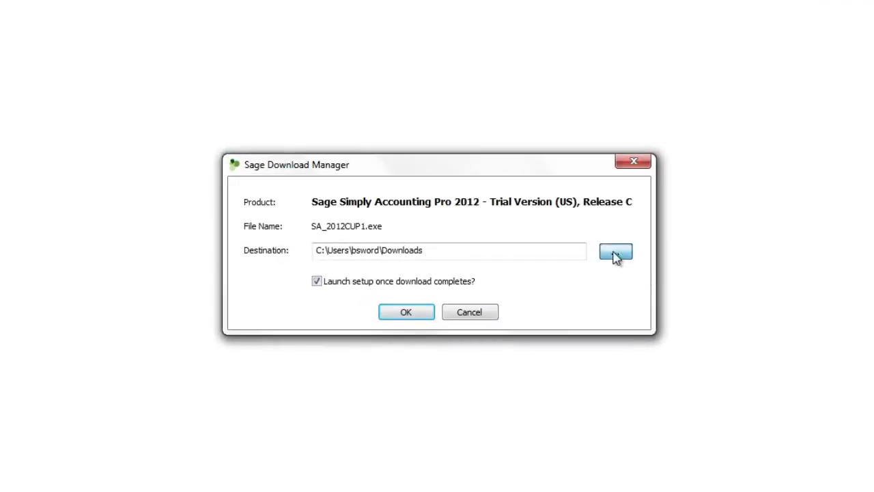
{"action": "left_click", "coordinate": [615, 251]}
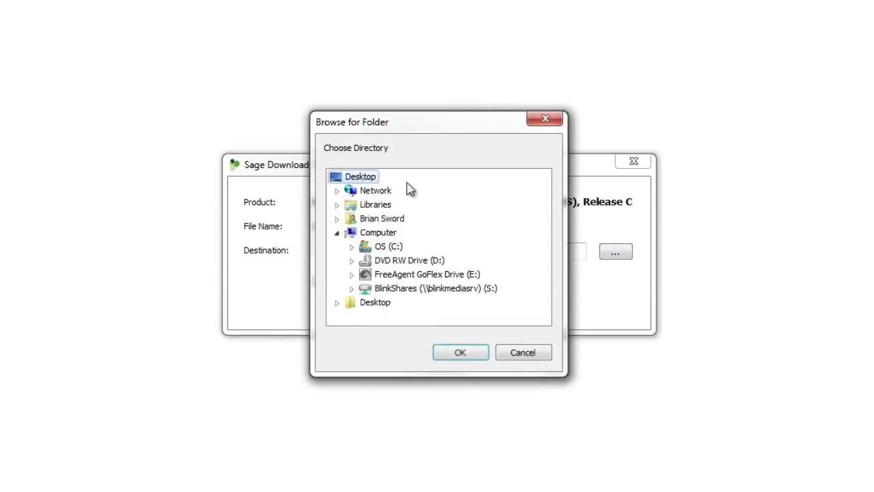
{"action": "left_click", "coordinate": [459, 353]}
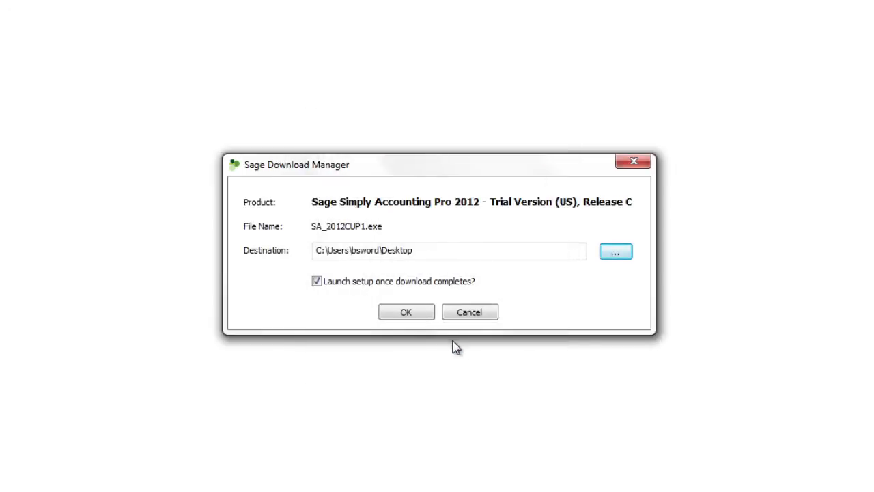
{"action": "left_click", "coordinate": [406, 312]}
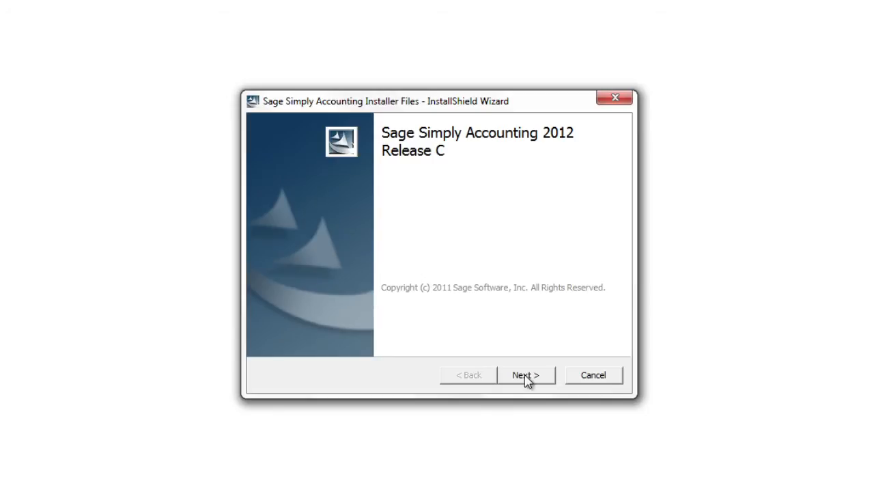
- Proceed through the InstallShield welcome, keeping the suggested folder for installer files
{"action": "left_click", "coordinate": [524, 375]}
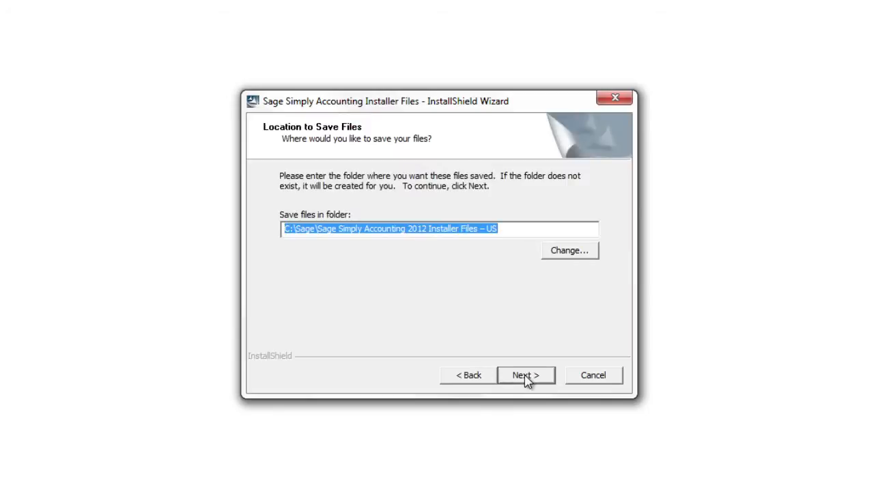
{"action": "left_click", "coordinate": [525, 374]}
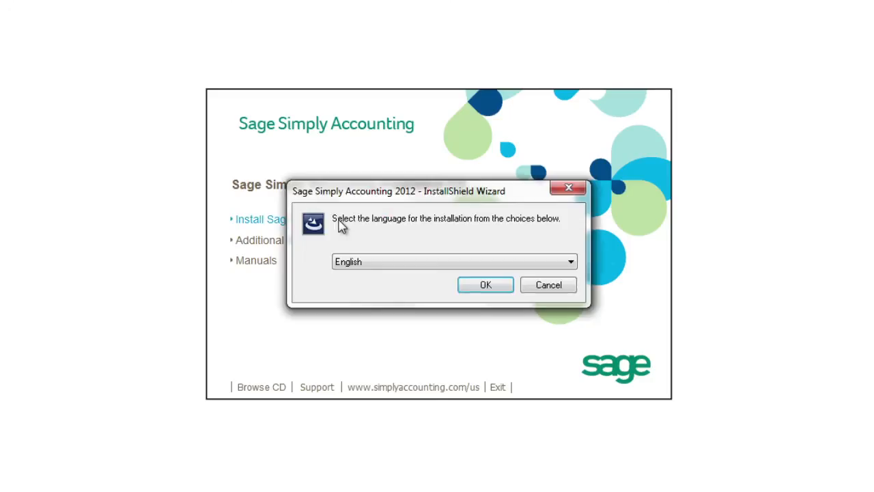
- Choose English, the 30-day trial option and the Sage Simply Accounting Pro 2012 edition
{"action": "left_click", "coordinate": [485, 285]}
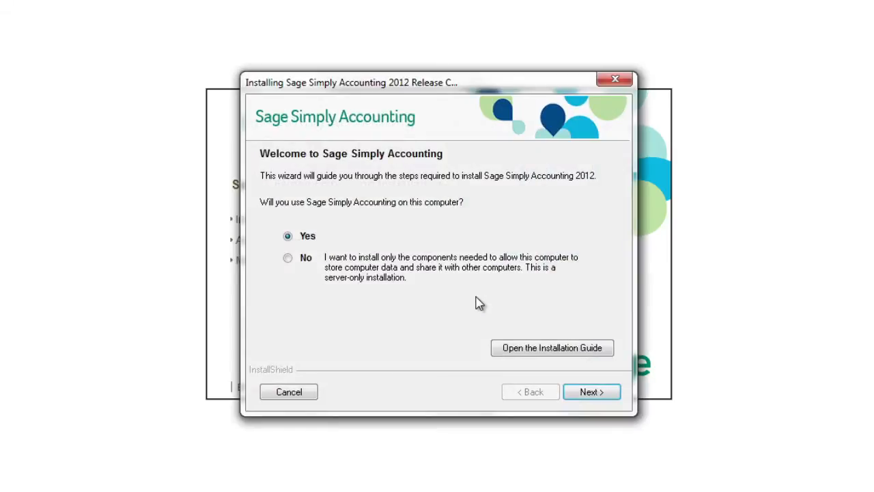
{"action": "left_click", "coordinate": [592, 390]}
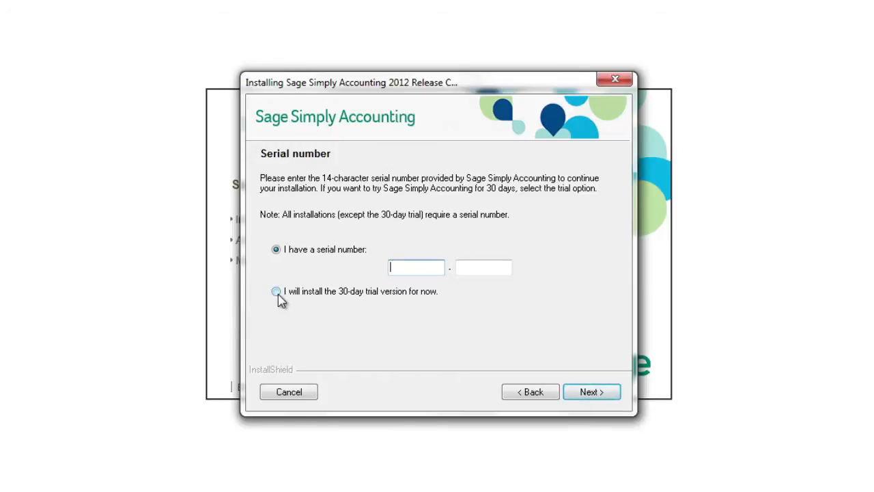
{"action": "left_click", "coordinate": [276, 291]}
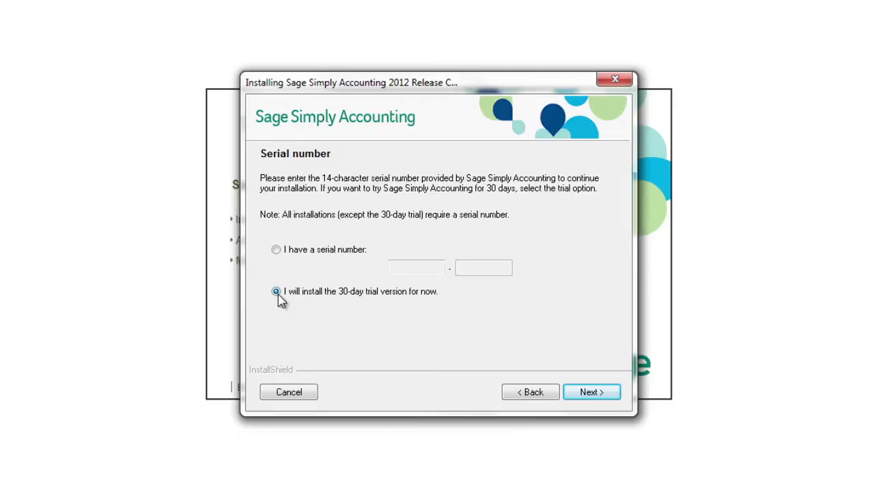
{"action": "left_click", "coordinate": [592, 391]}
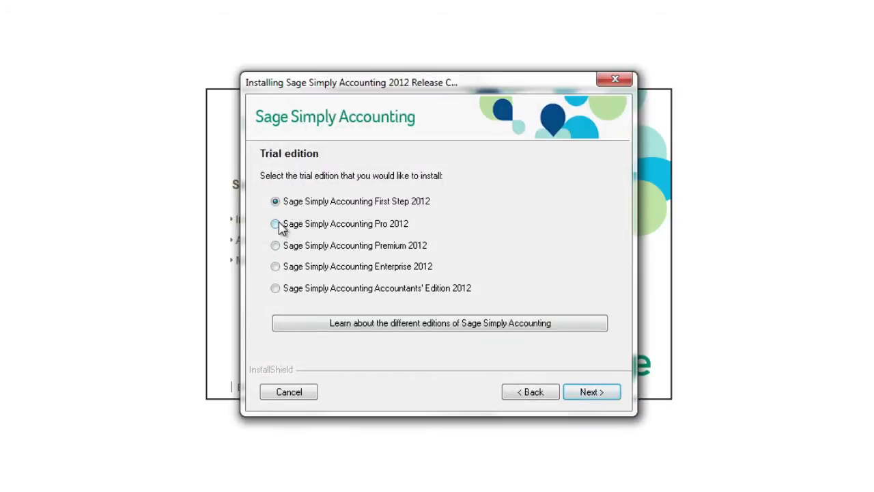
{"action": "left_click", "coordinate": [276, 224]}
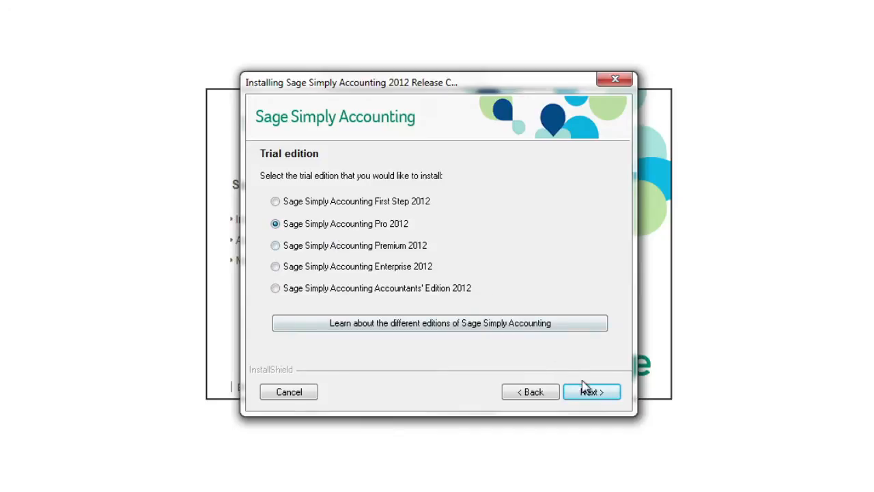
- Install the trial in the default folder and finish, launching the program
{"action": "left_click", "coordinate": [591, 391]}
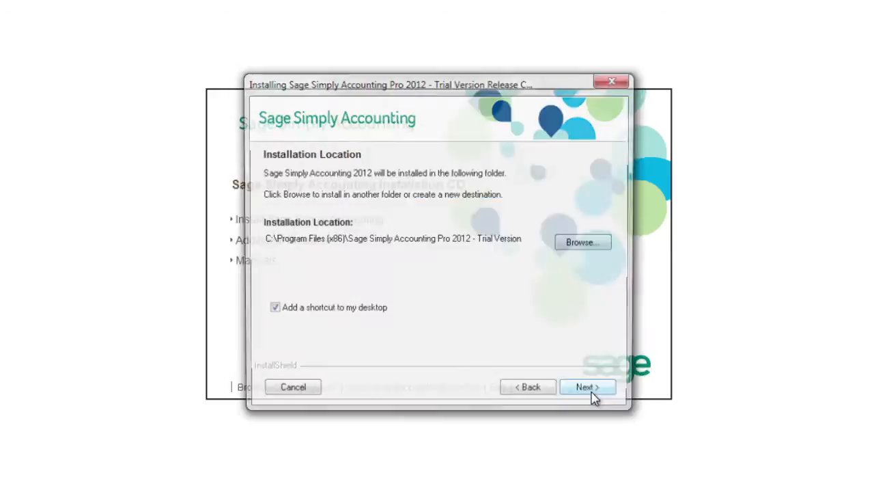
{"action": "left_click", "coordinate": [587, 386]}
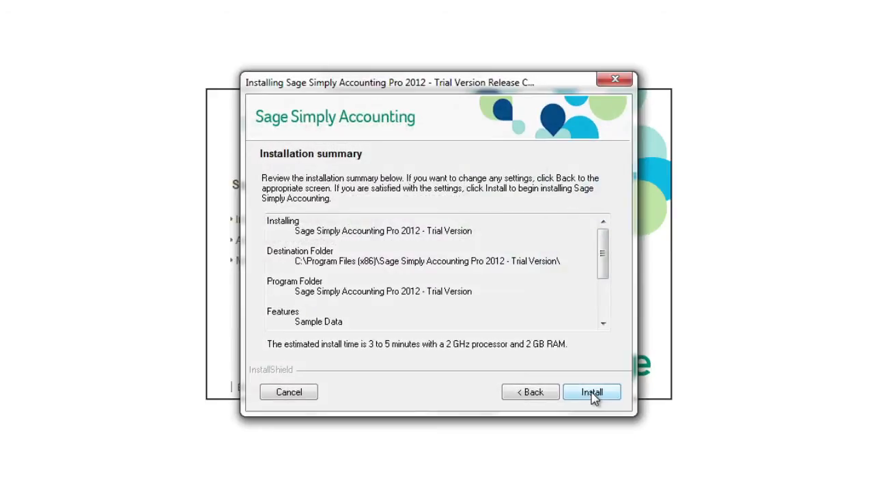
{"action": "left_click", "coordinate": [591, 391]}
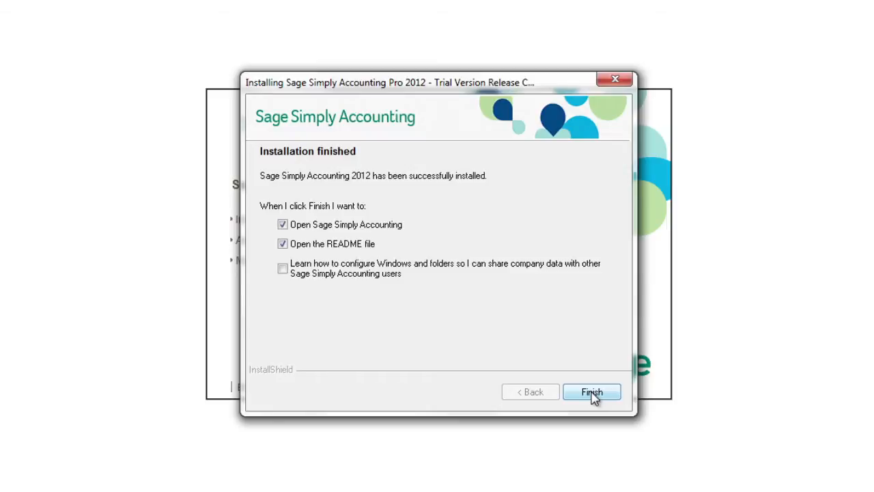
{"action": "left_click", "coordinate": [592, 391]}
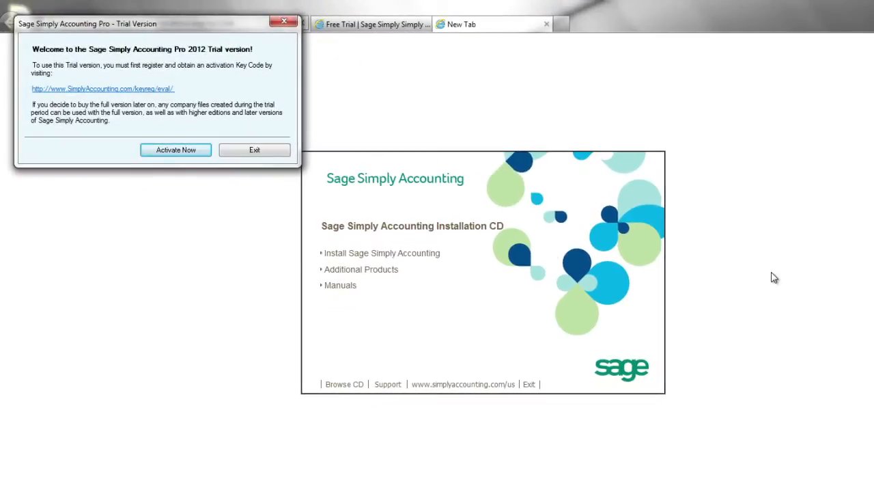
- Start trial activation and copy the Key Code from the activation email
{"action": "left_click", "coordinate": [175, 149]}
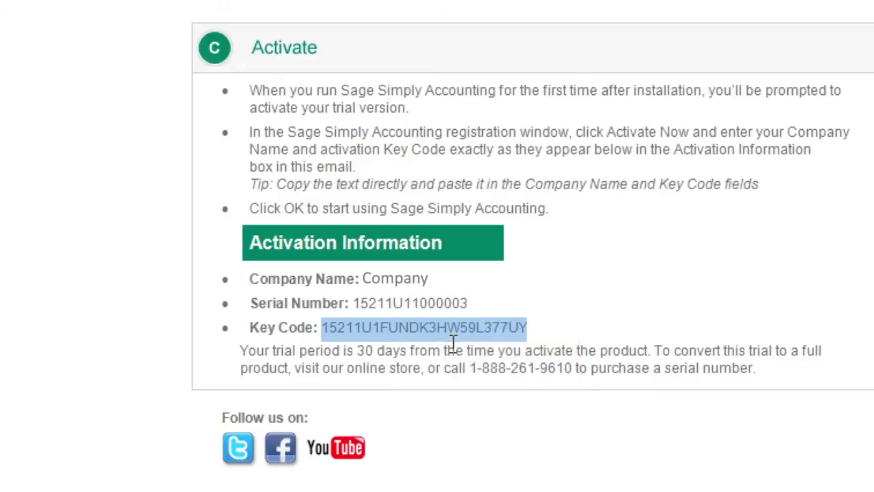
{"action": "right_click", "coordinate": [235, 264]}
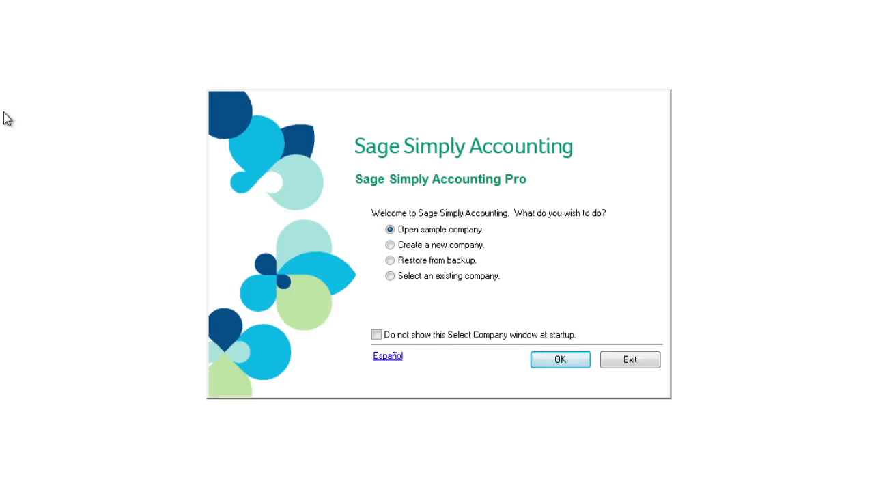
{"action": "mouse_move", "coordinate": [543, 371]}
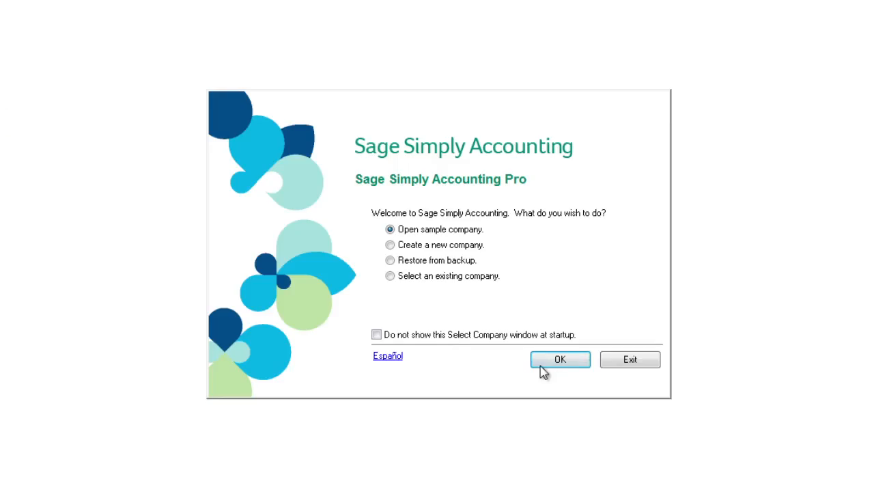
- Open the Universal Construction sample company and view its Dashboard, Receivables and Payables pages
{"action": "left_click", "coordinate": [560, 358]}
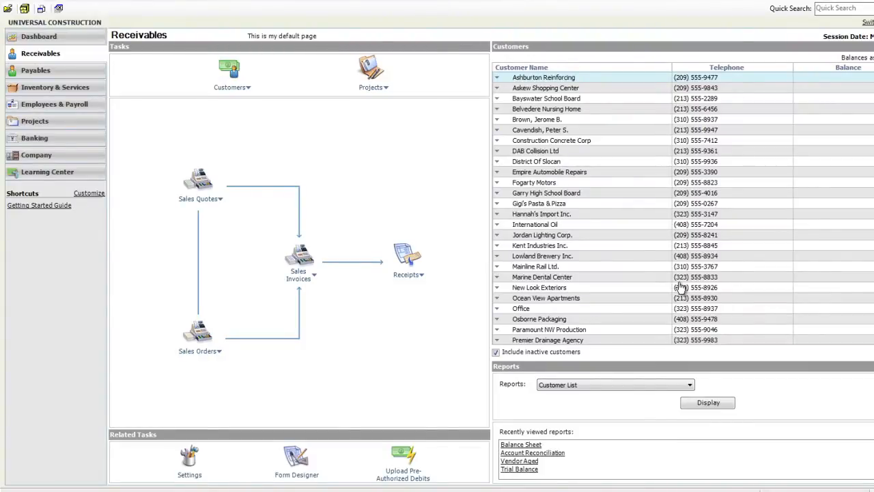
{"action": "left_click", "coordinate": [38, 35]}
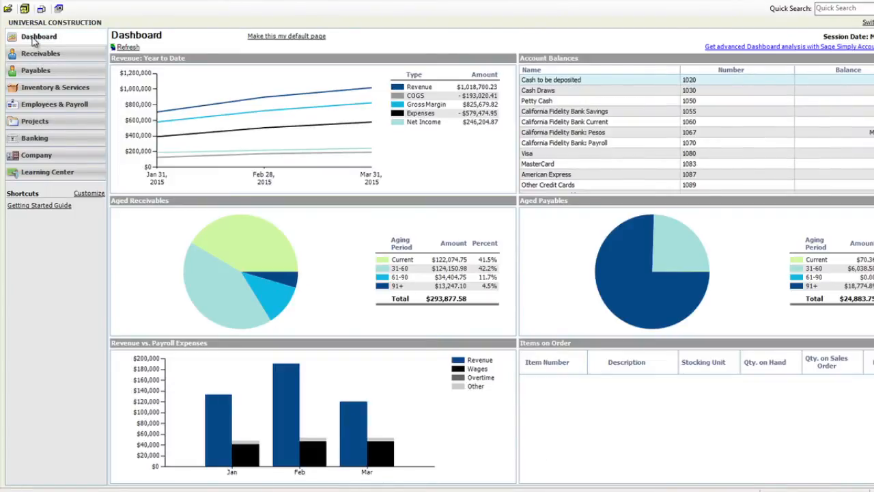
{"action": "left_click", "coordinate": [41, 53]}
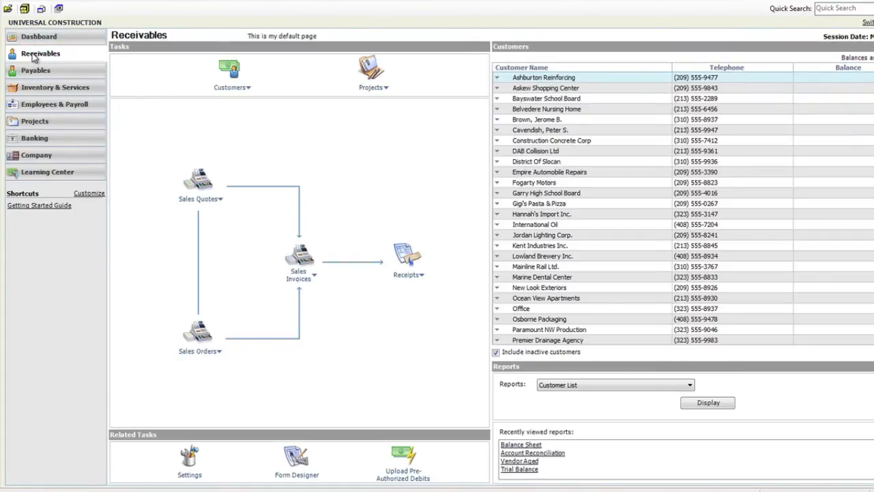
{"action": "left_click", "coordinate": [35, 71]}
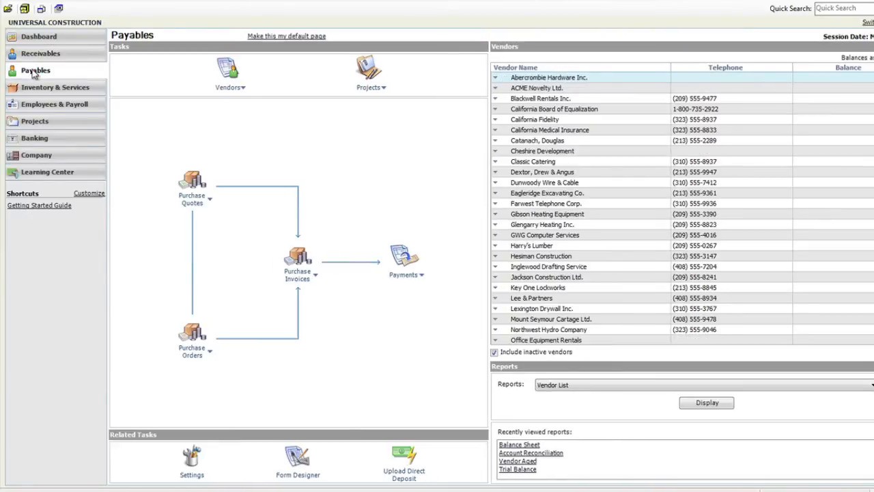
{"action": "mouse_move", "coordinate": [55, 88]}
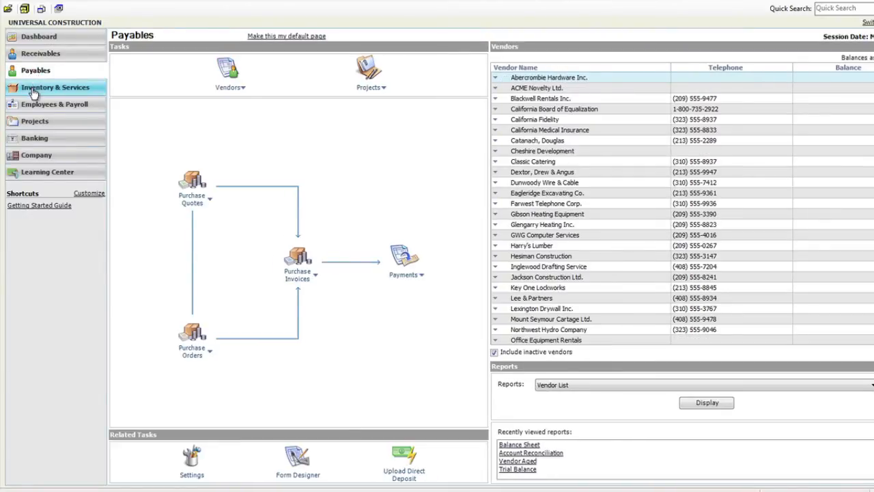
- View the Inventory & Services, Employees & Payroll and Projects pages, then the Help menu
{"action": "left_click", "coordinate": [54, 88]}
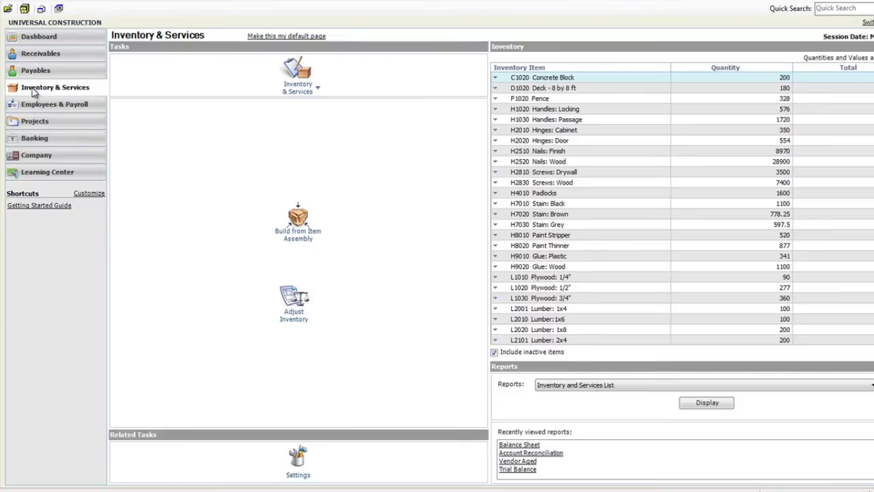
{"action": "left_click", "coordinate": [55, 104]}
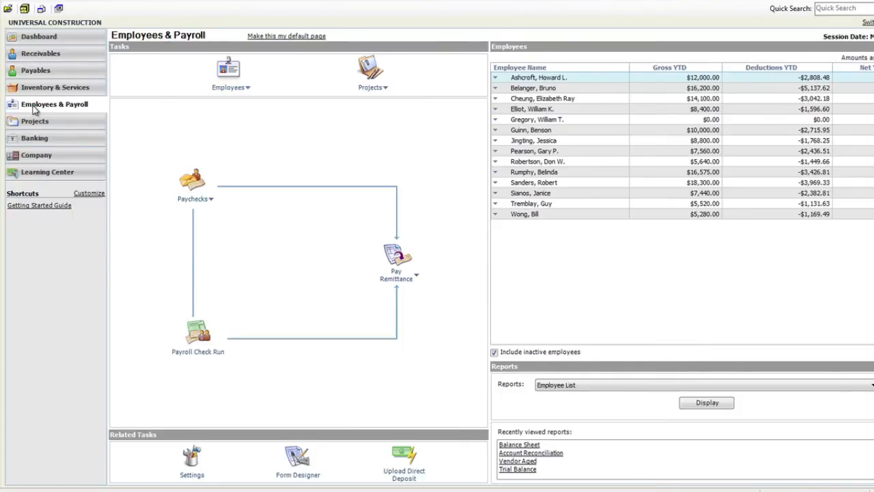
{"action": "left_click", "coordinate": [36, 120]}
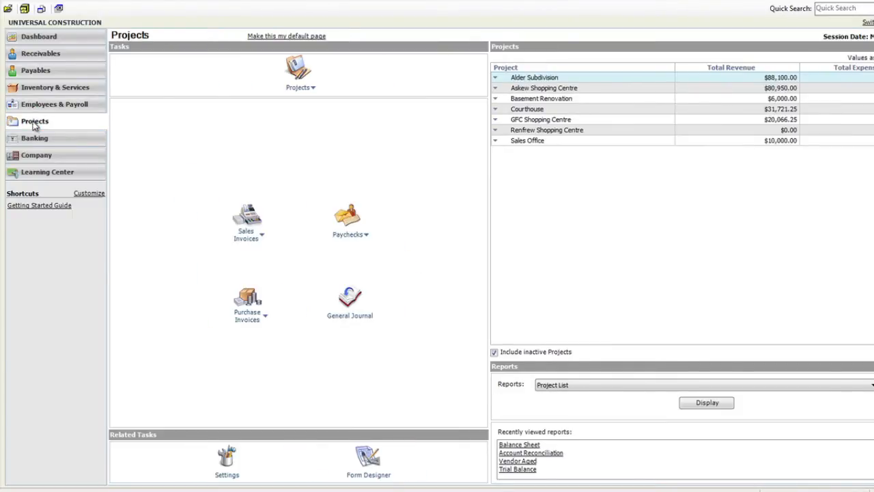
{"action": "left_click", "coordinate": [207, 40]}
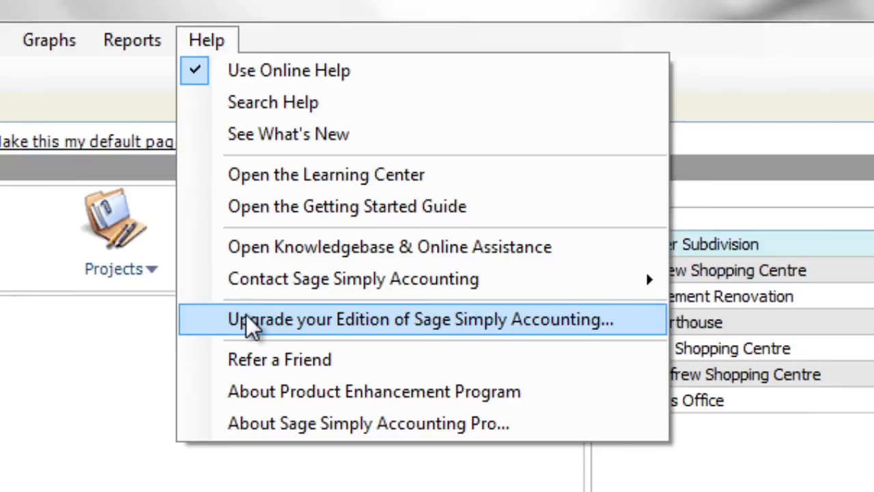
- View the edition-upgrade order form from Help and dismiss it
{"action": "left_click", "coordinate": [421, 320]}
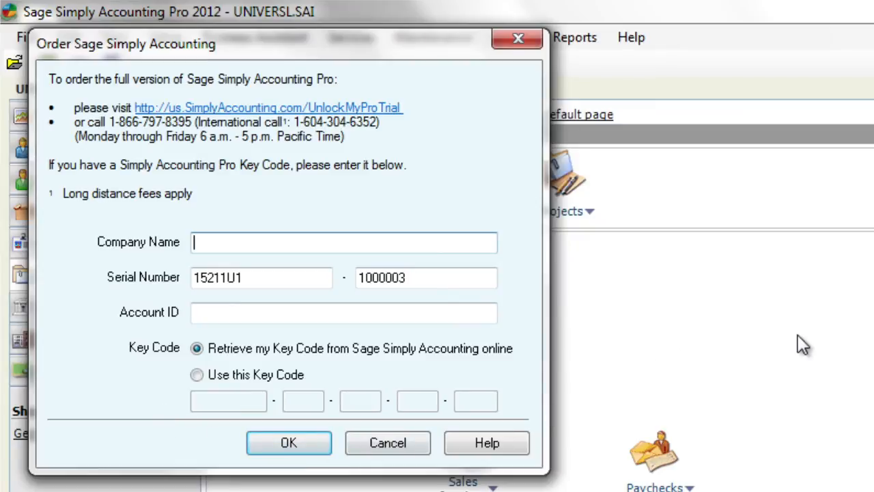
{"action": "left_click", "coordinate": [388, 443]}
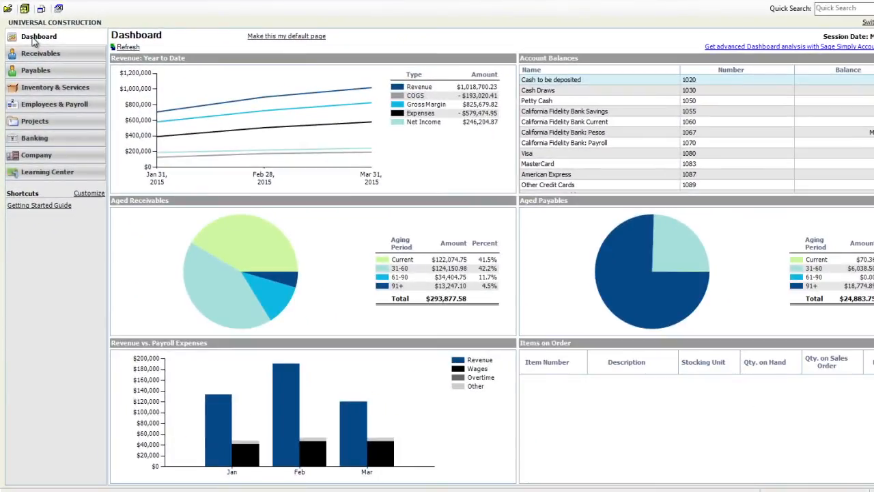